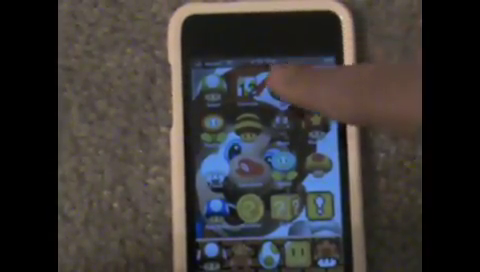
# - Tap the top-row home screen icon to reveal the full Mario face wallpaper
pyautogui.click(257, 85)
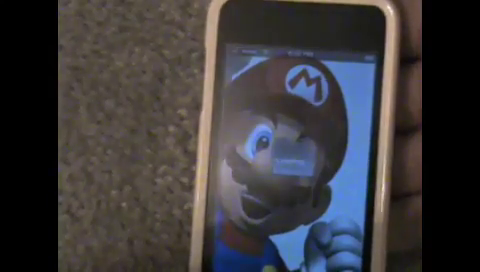